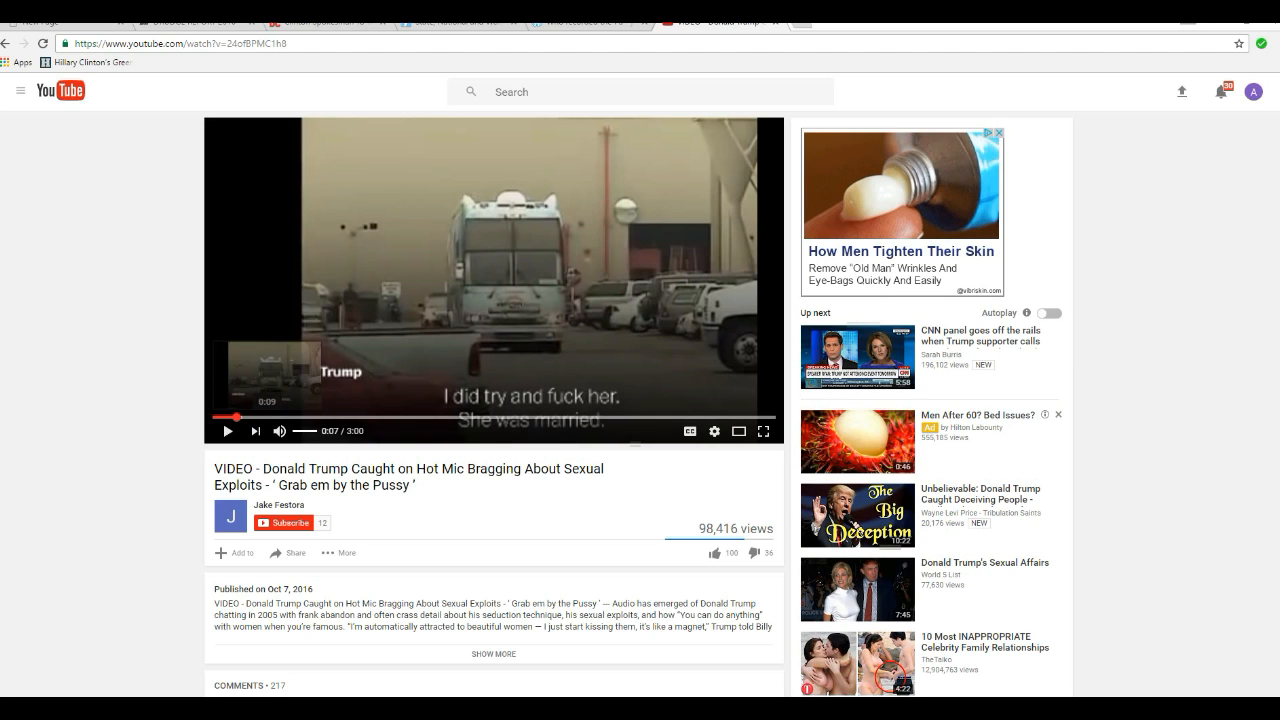
mouse_move(495, 416)
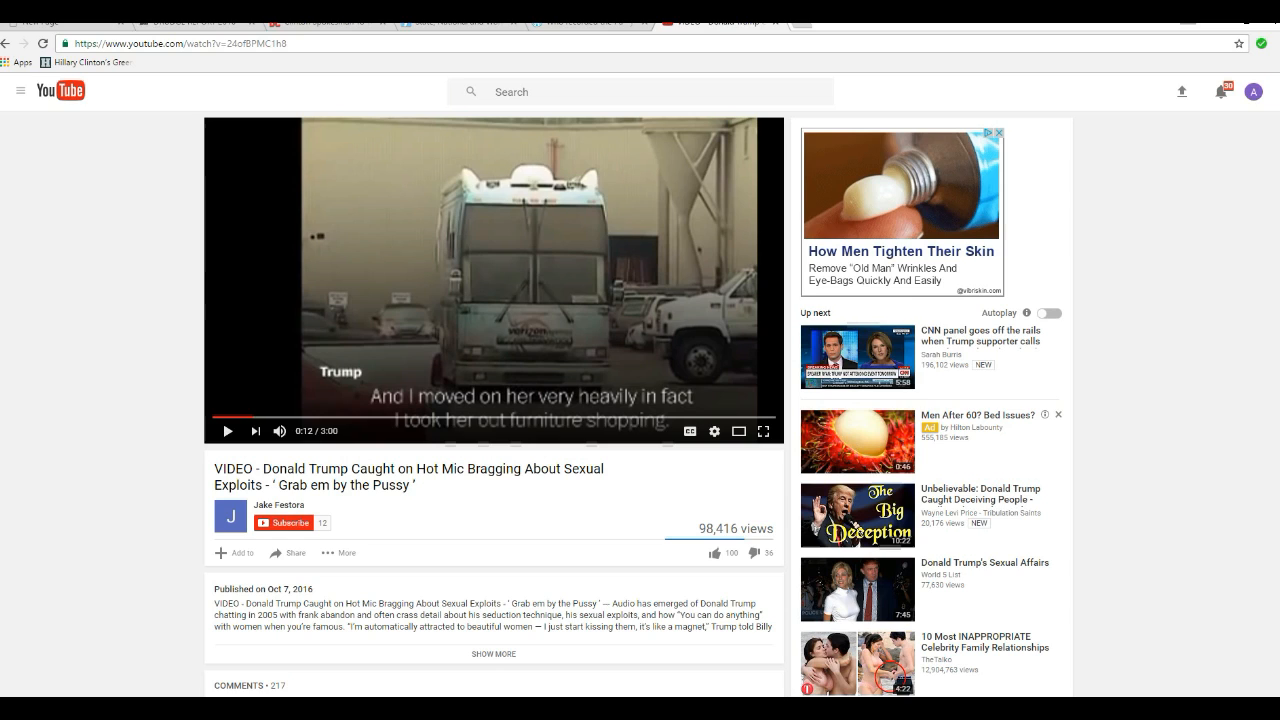
mouse_move(251, 417)
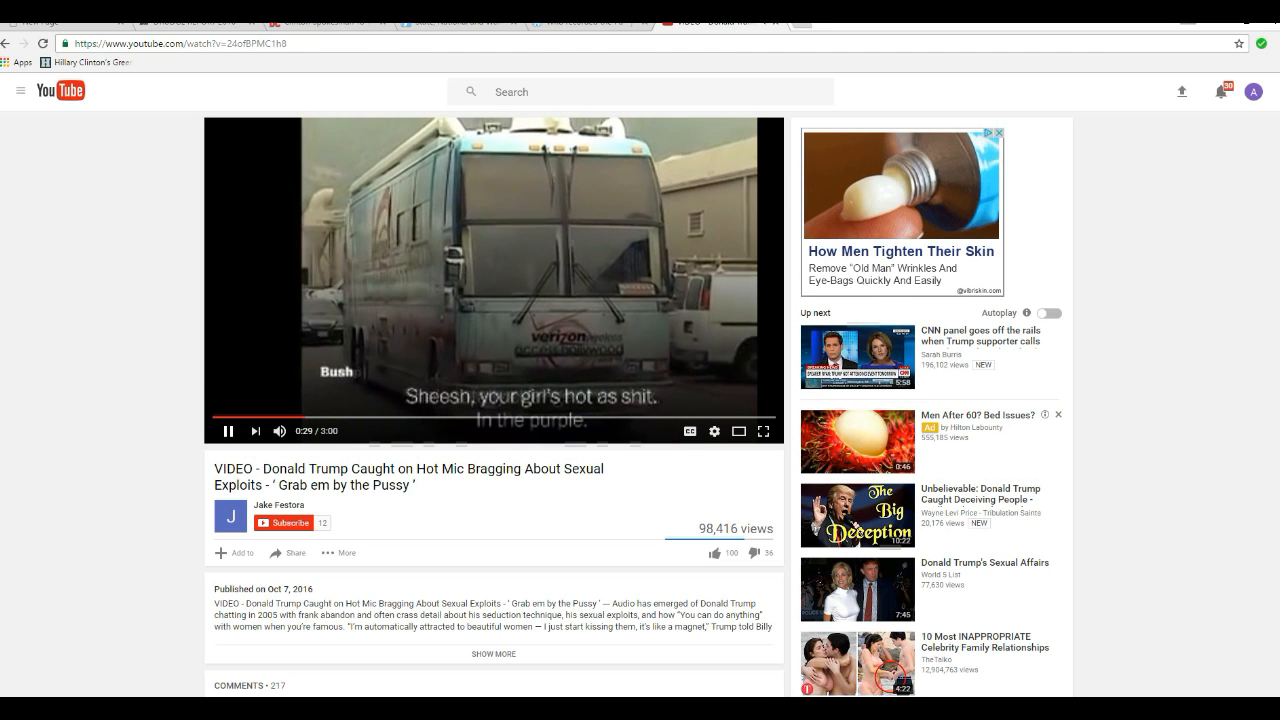
Step: Pause the hot-mic video at 0:29 on the Verizon bus shot with Bush's subtitle
click(227, 431)
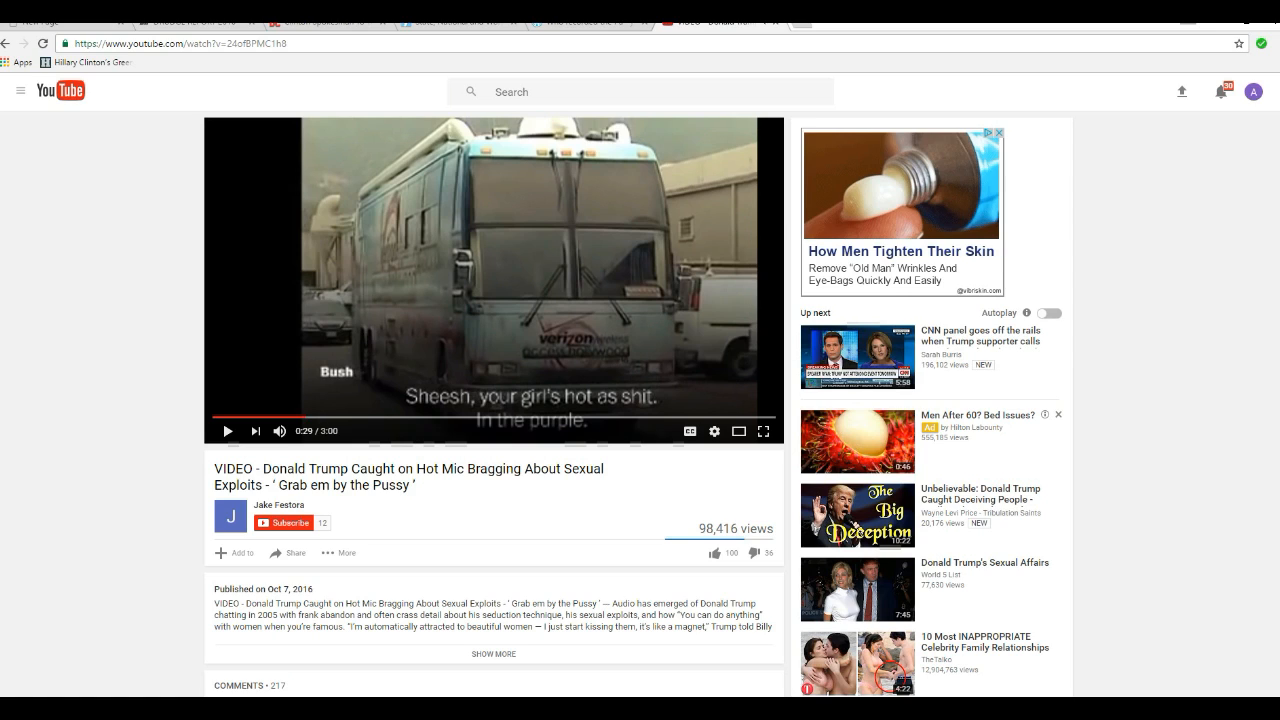